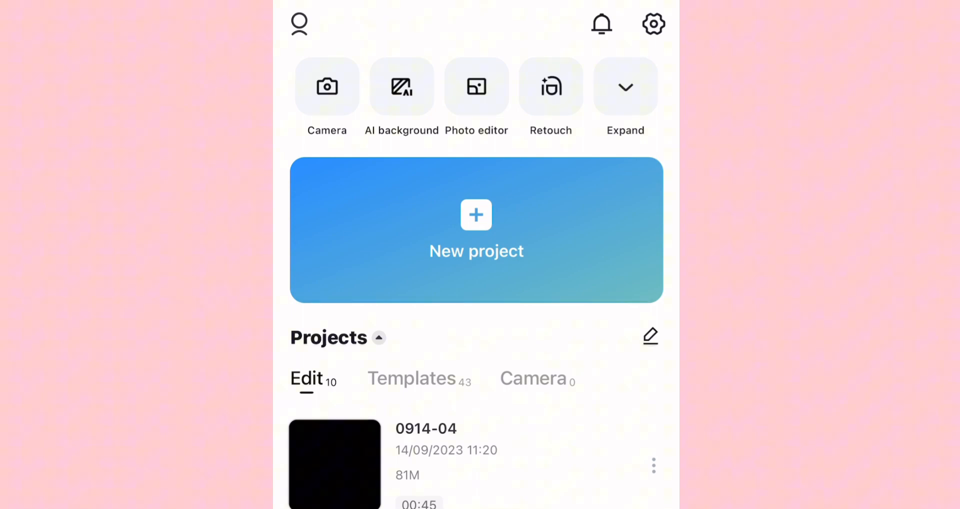
- Create a new CapCut project from the 18-second beach walking clip
left_click(334, 464)
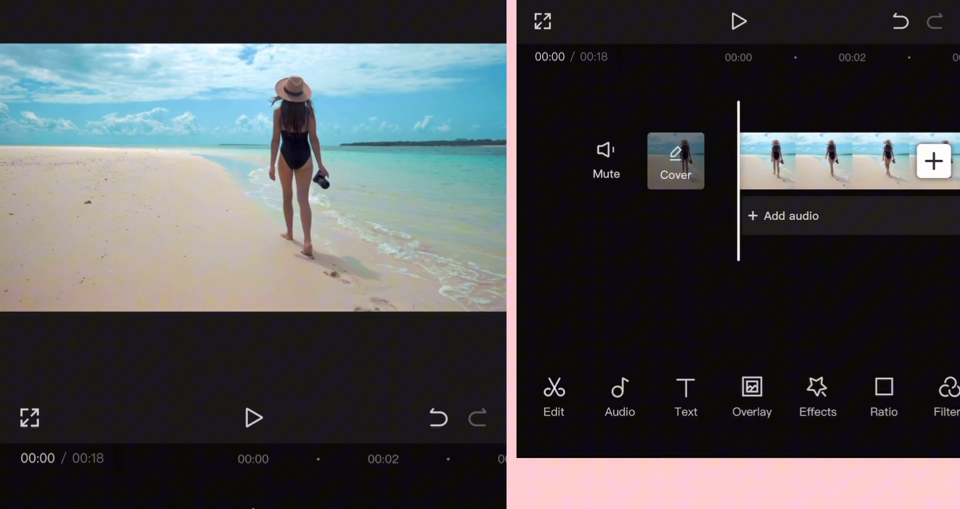
- Open the Voiceover recorder from the Audio toolbar
left_click(619, 396)
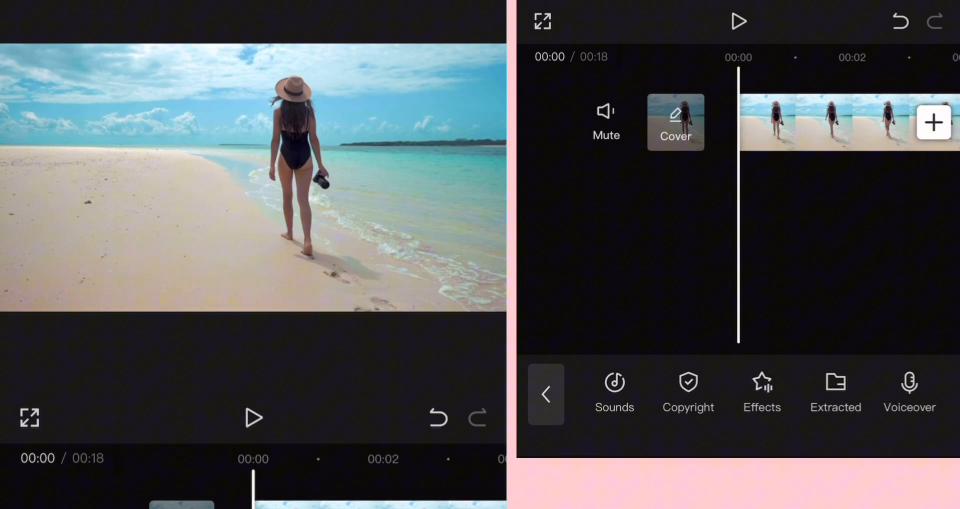
left_click(909, 392)
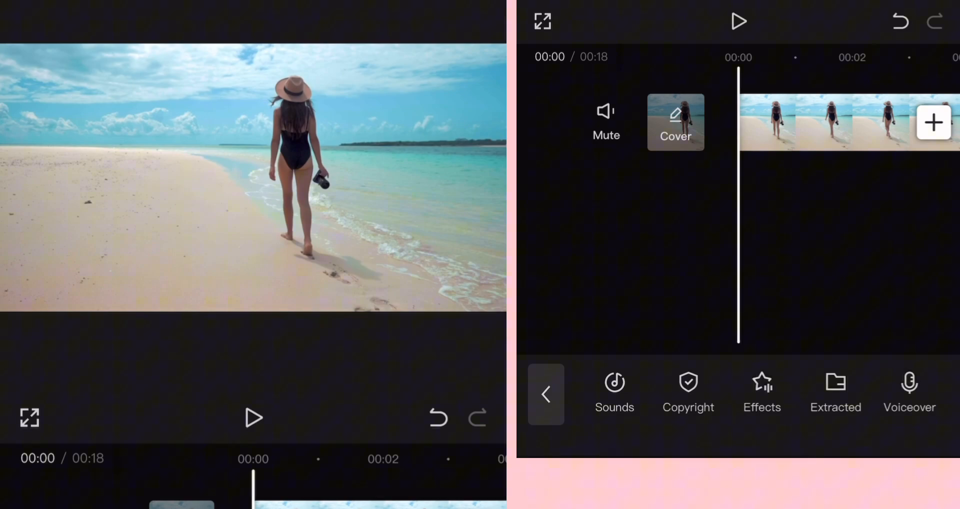
left_click(908, 391)
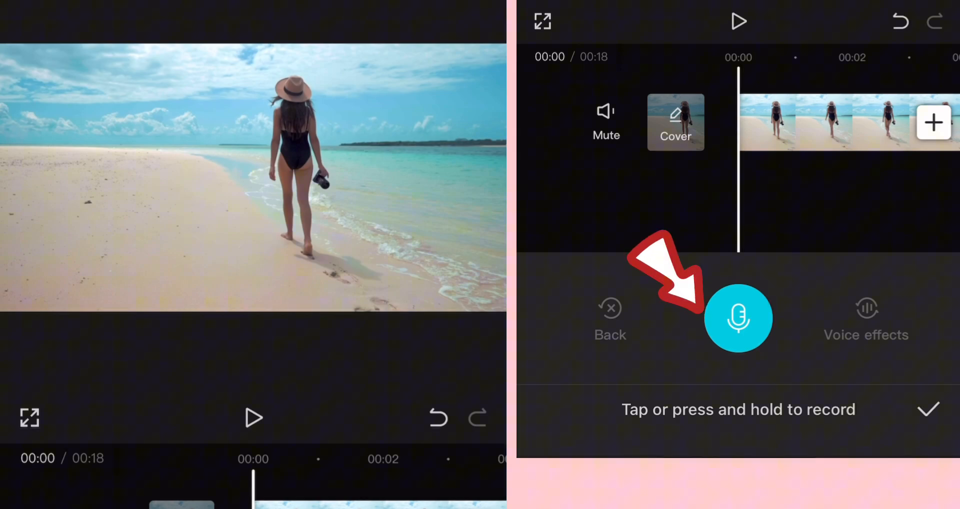
- Record a voiceover of about nine seconds under the beach clip and save it
left_click(738, 317)
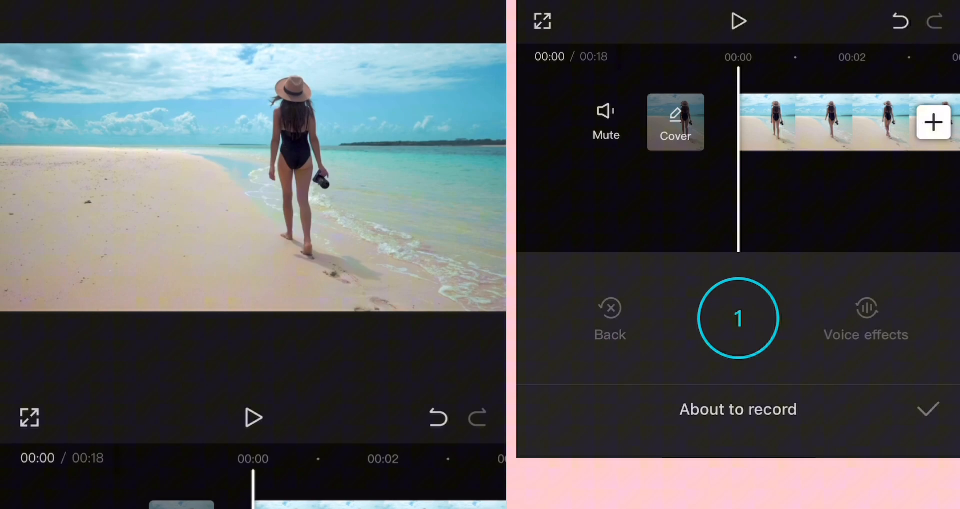
left_click(738, 317)
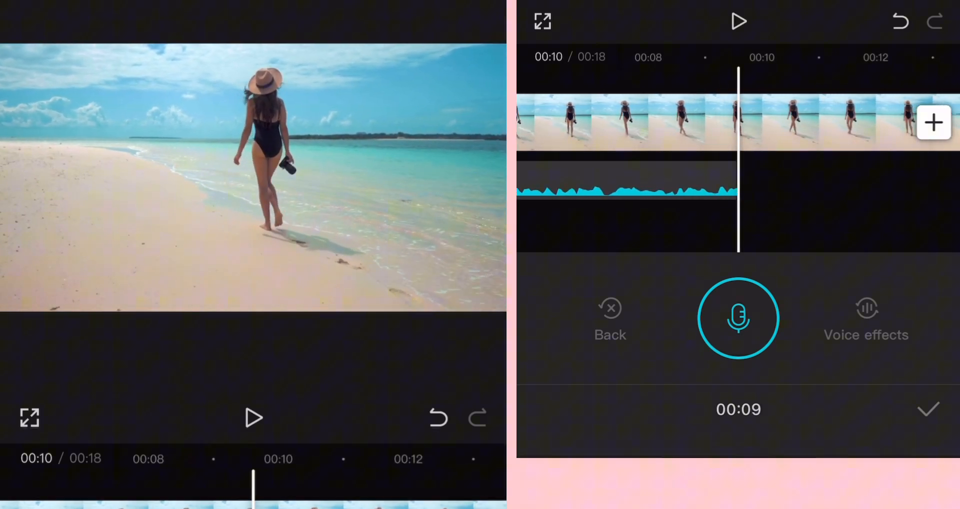
left_click(738, 318)
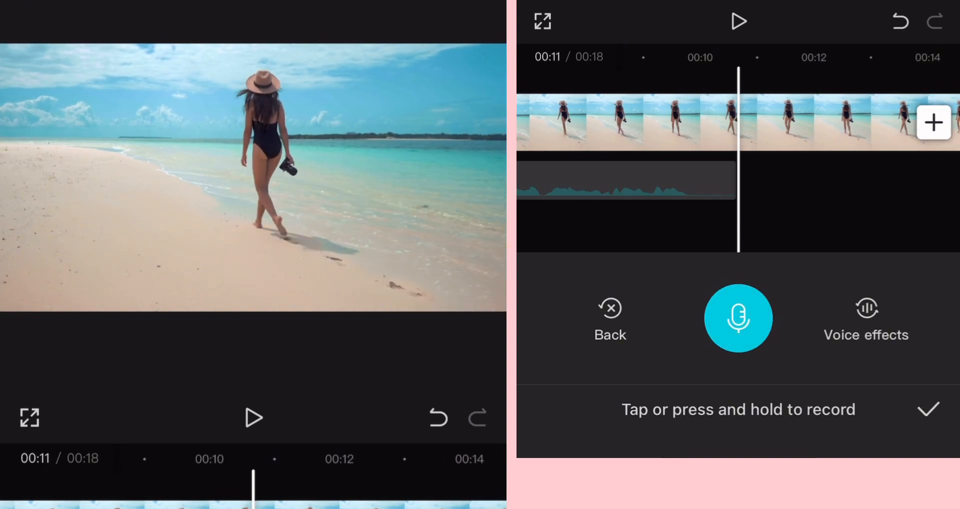
left_click(609, 318)
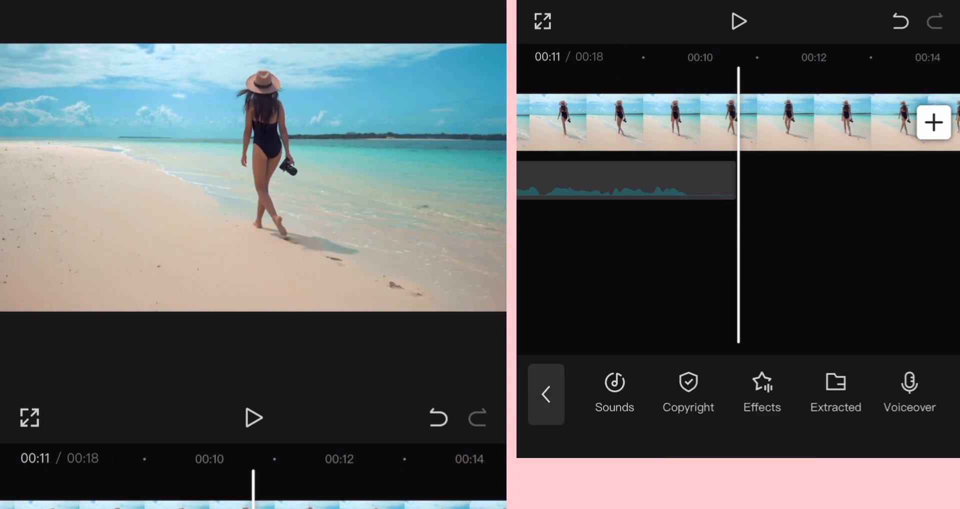
- Turn on Reduce noise for the recorded voiceover clip
left_click(625, 179)
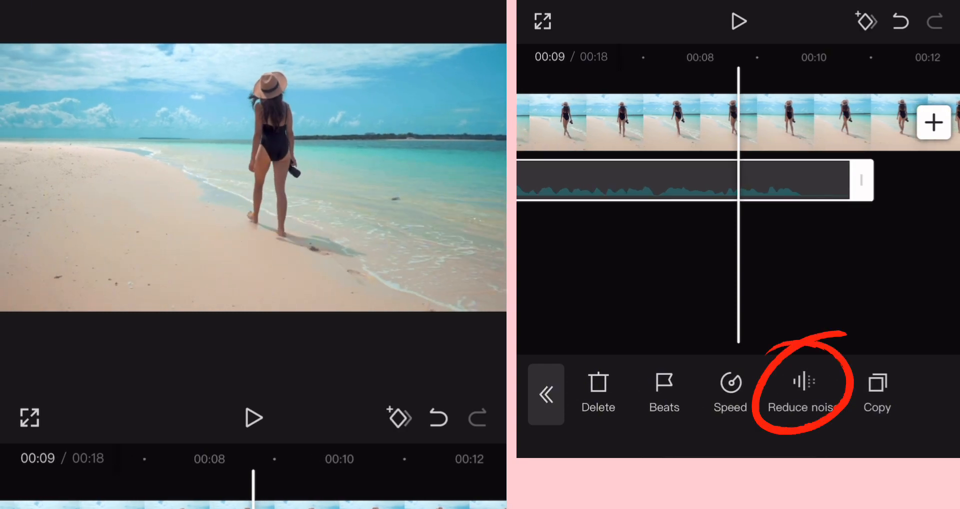
left_click(802, 392)
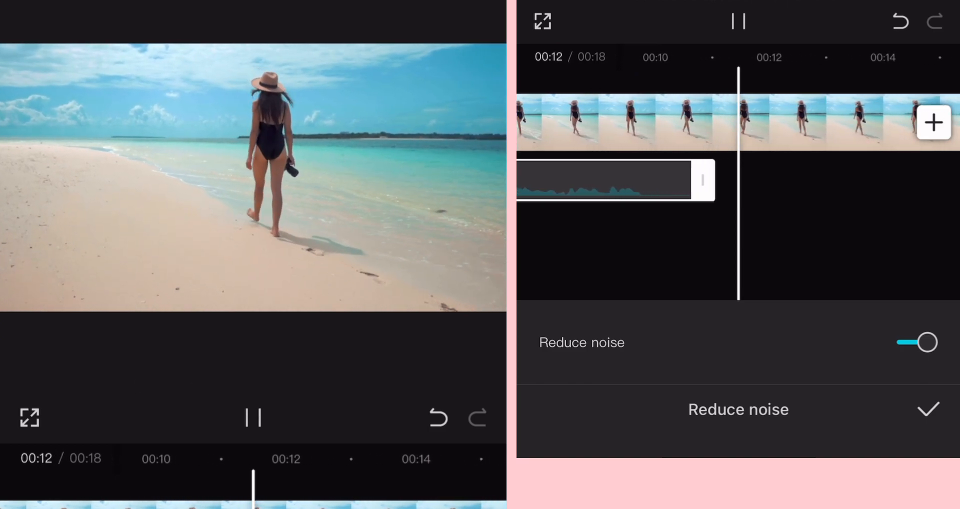
left_click(927, 409)
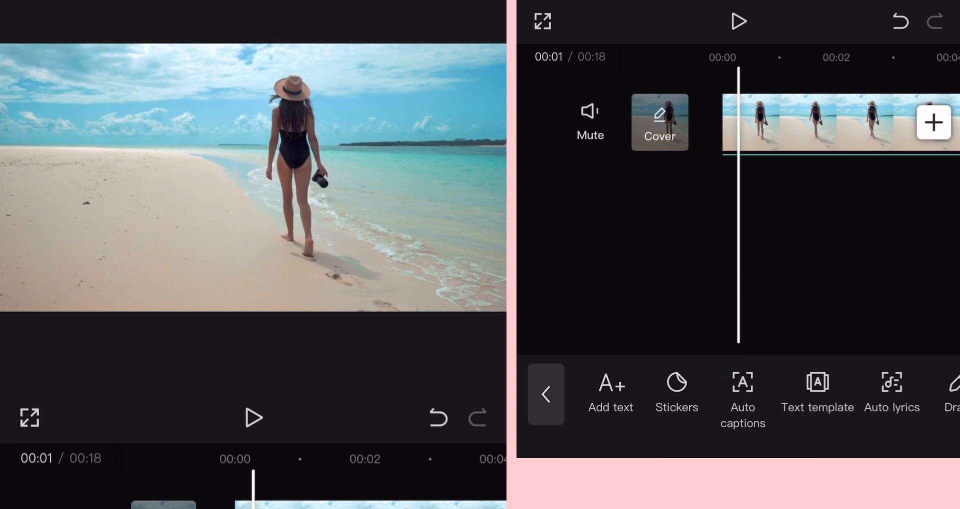
- Start auto captions from the voiceover with an animated caption style
left_click(742, 392)
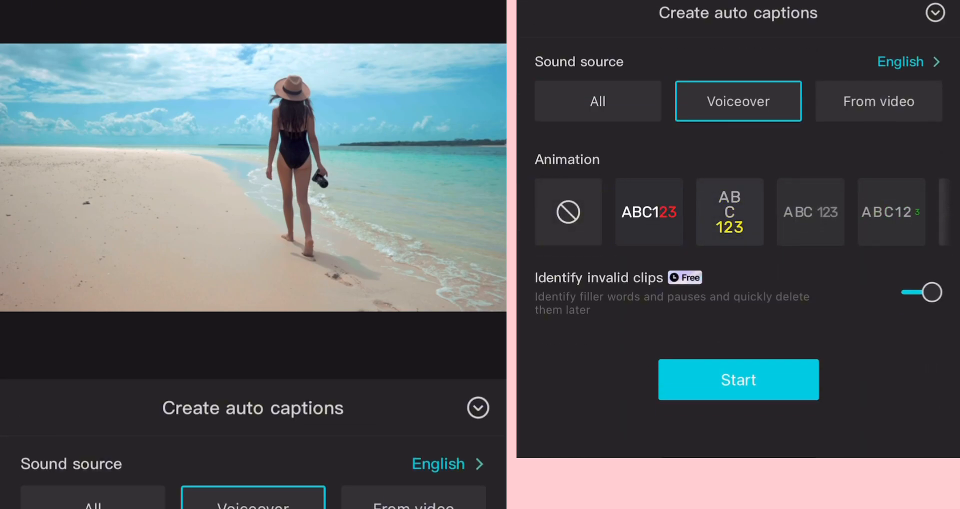
left_click(648, 212)
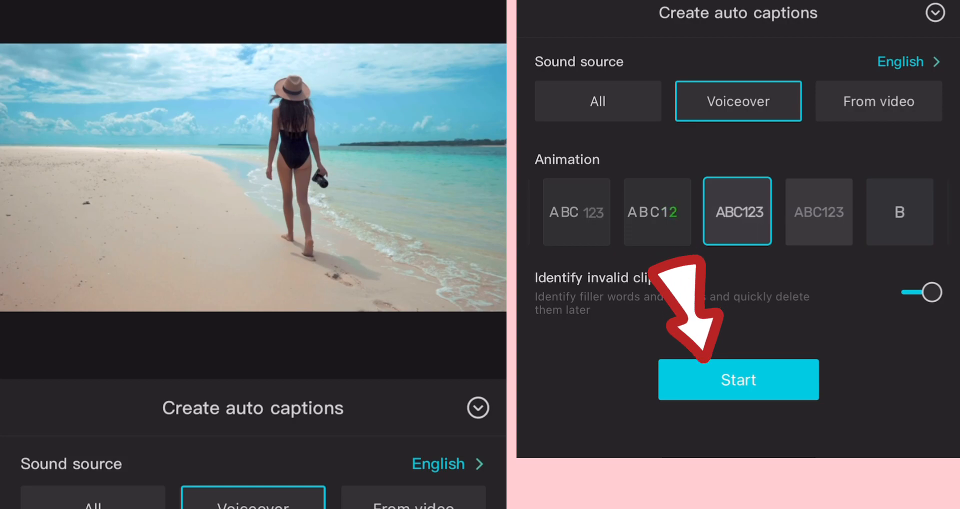
left_click(737, 380)
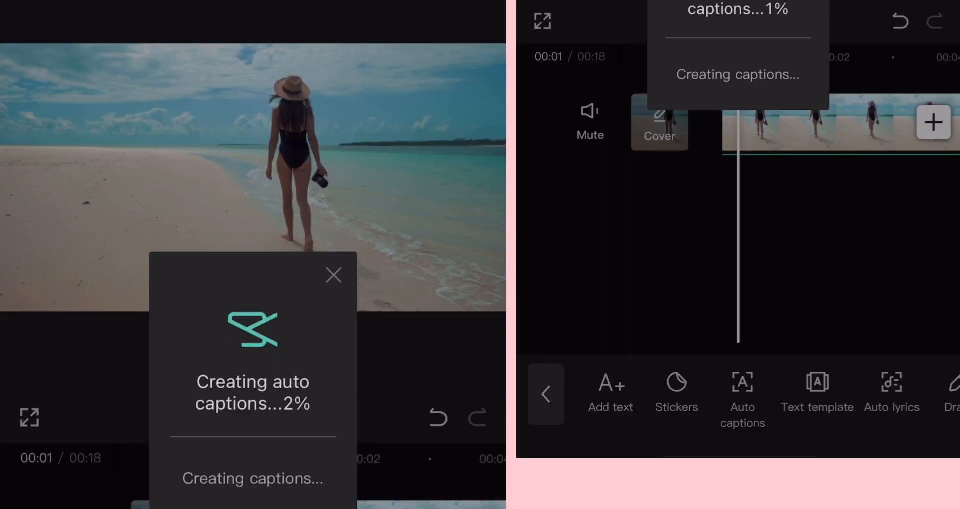